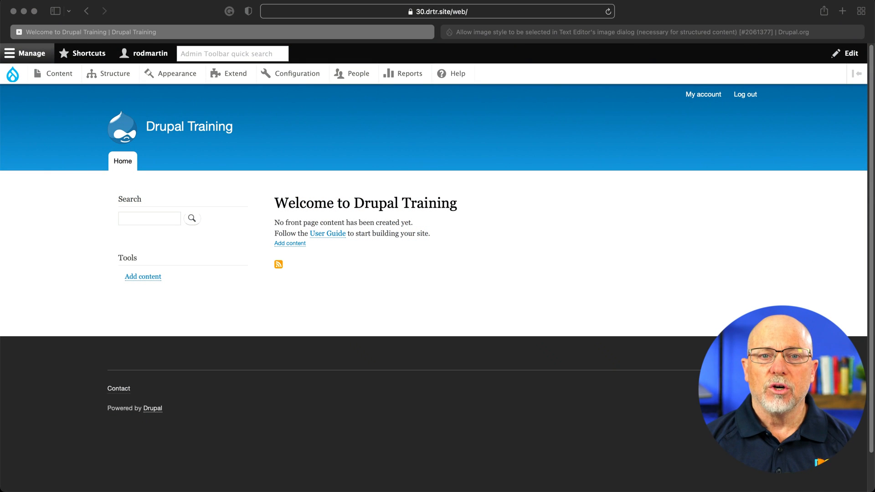
{"action": "mouse_move", "coordinate": [293, 353]}
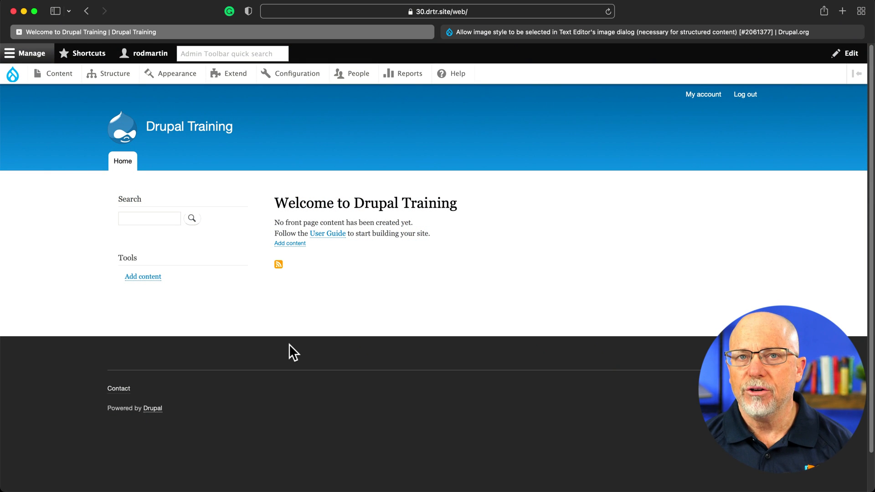
Add a new view mode for the Media entity type named 'full width' and save it
{"action": "left_click", "coordinate": [235, 73]}
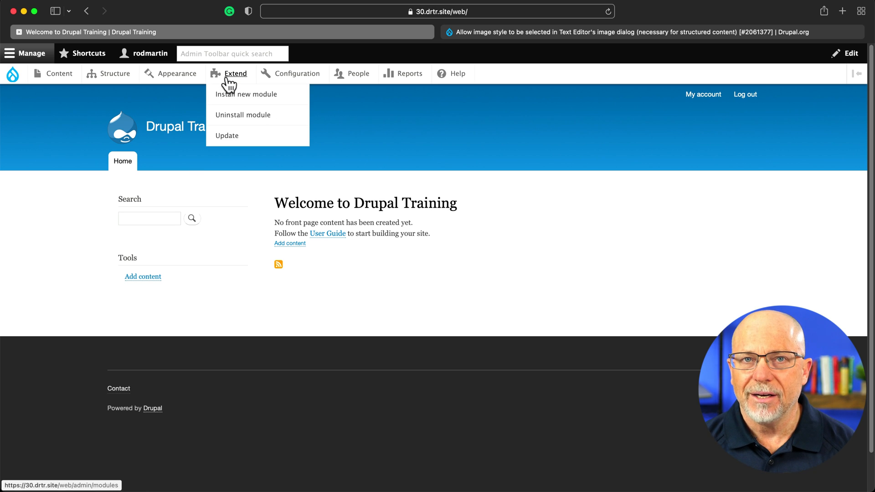
{"action": "left_click", "coordinate": [279, 137]}
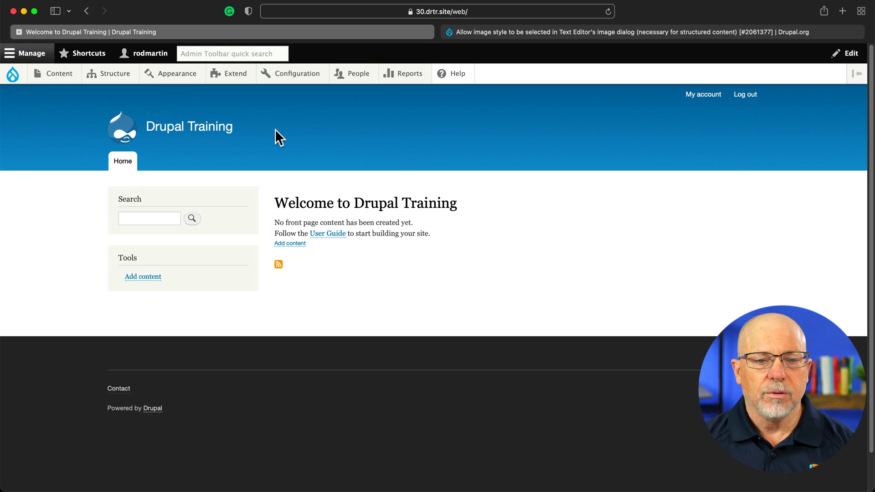
{"action": "left_click", "coordinate": [116, 73]}
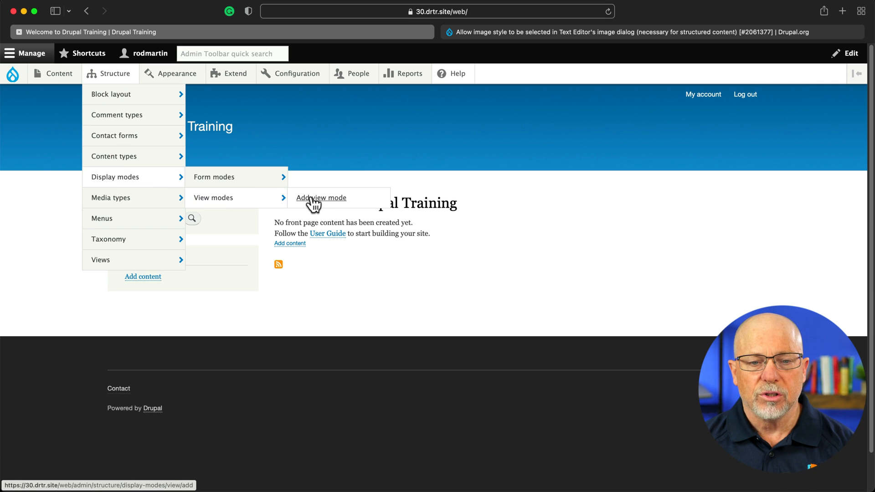
{"action": "left_click", "coordinate": [321, 198]}
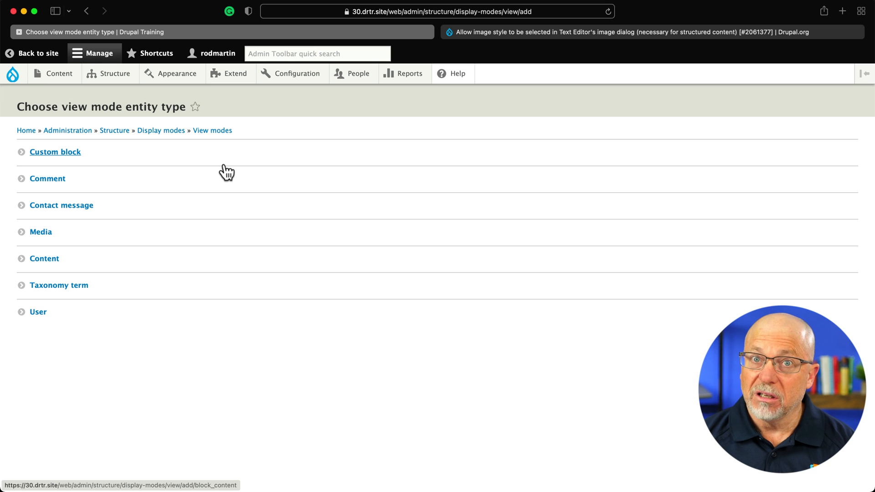
{"action": "left_click", "coordinate": [40, 231]}
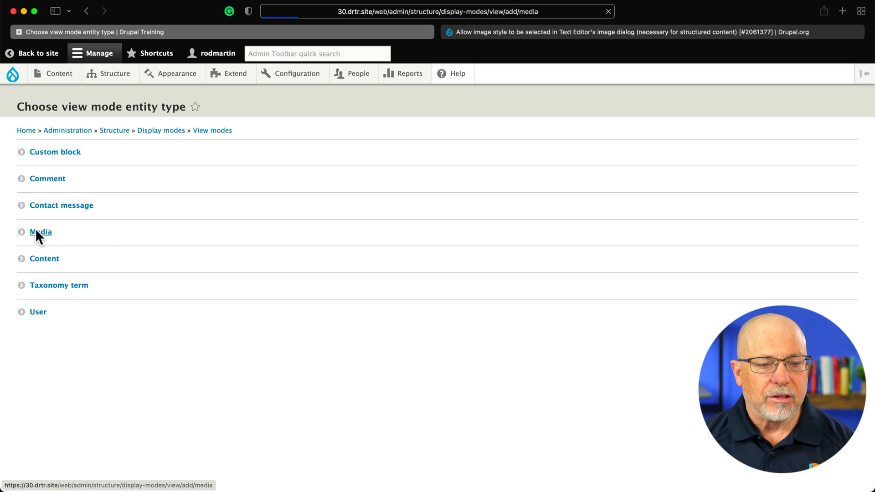
{"action": "left_click", "coordinate": [41, 232]}
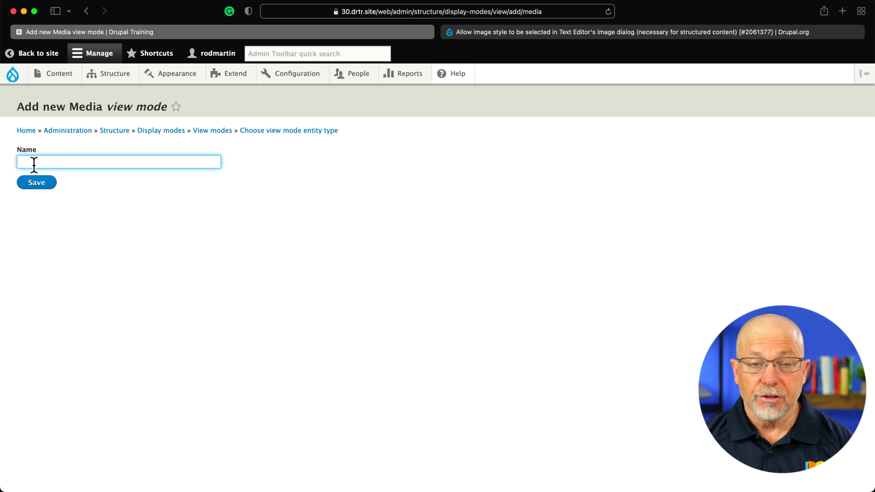
{"action": "type", "text": "full v"}
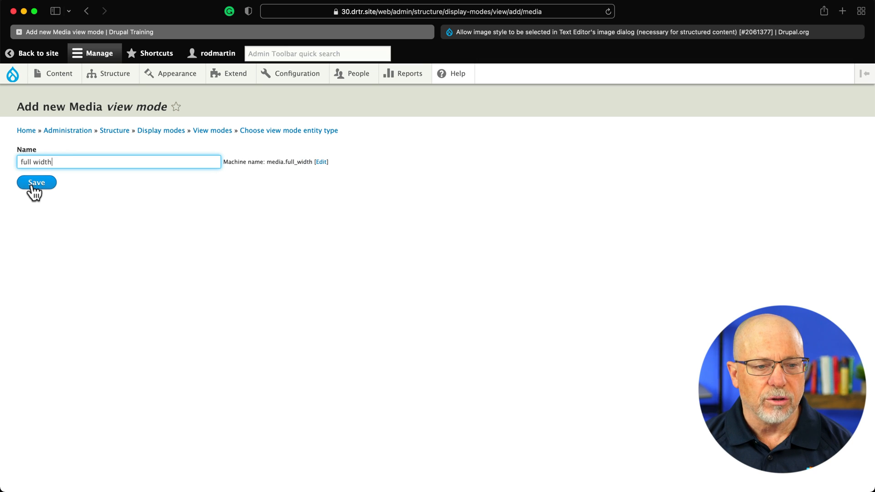
{"action": "left_click", "coordinate": [35, 182]}
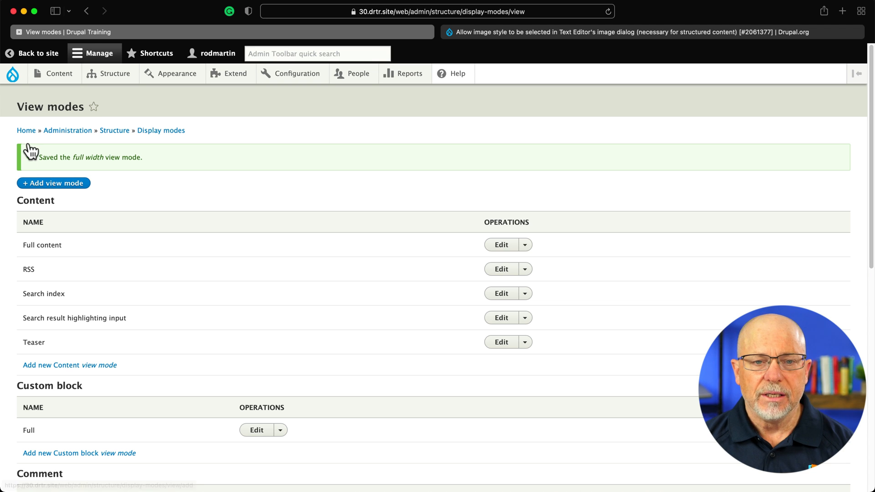
From Configuration, go to Image styles, add a style, and enter the name 'full width 1600x1600'
{"action": "left_click", "coordinate": [296, 73]}
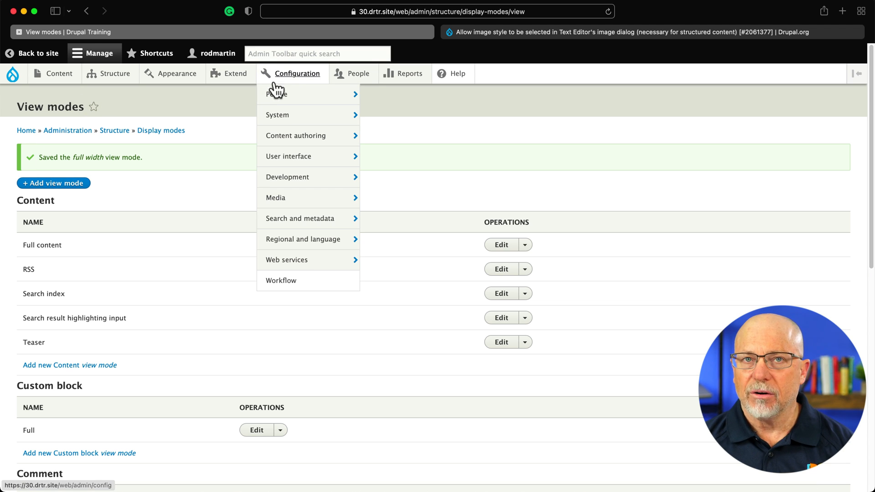
{"action": "mouse_move", "coordinate": [288, 156]}
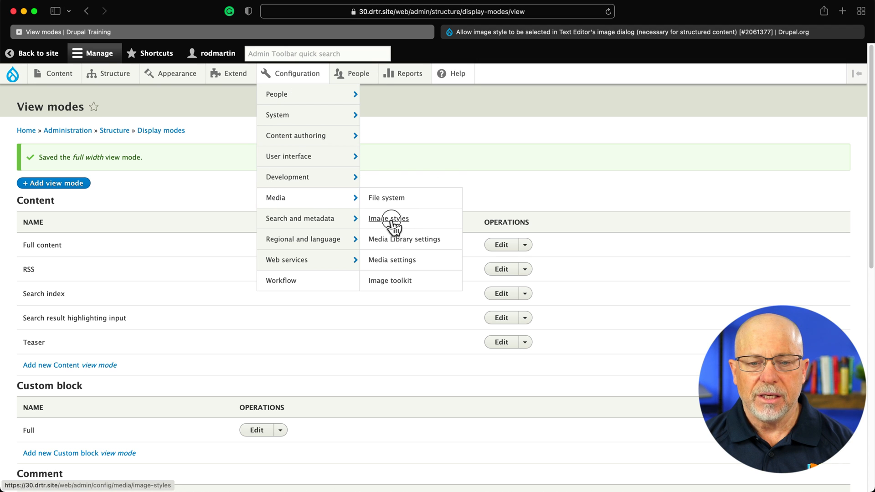
{"action": "left_click", "coordinate": [389, 218]}
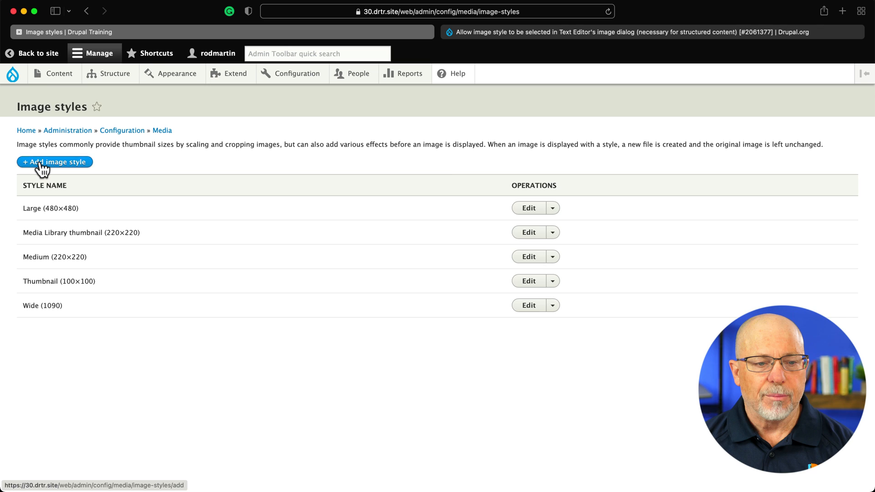
{"action": "left_click", "coordinate": [54, 161]}
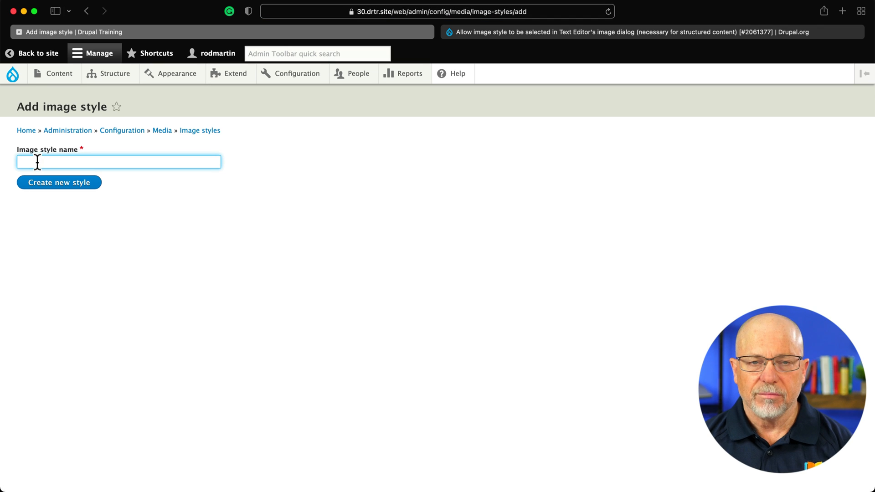
{"action": "type", "text": "full width 1600x1600"}
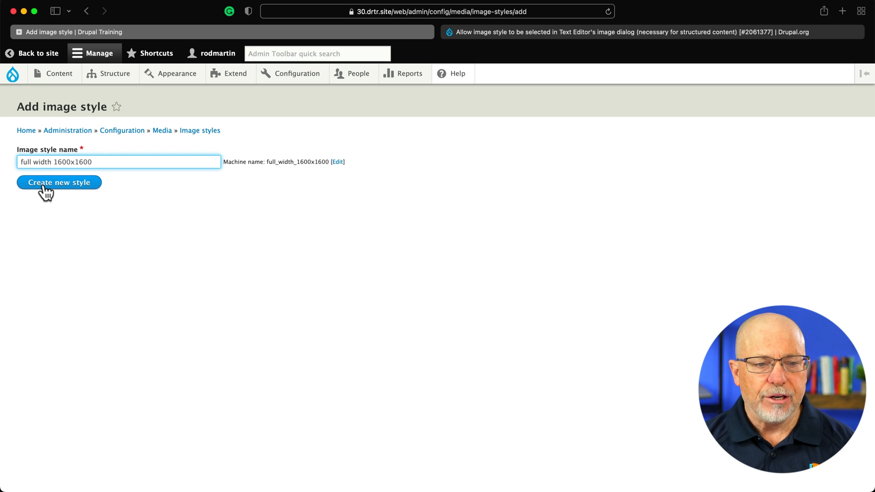
Create the style, add a Scale effect of 1600 width by 1600 height, and save
{"action": "left_click", "coordinate": [59, 183]}
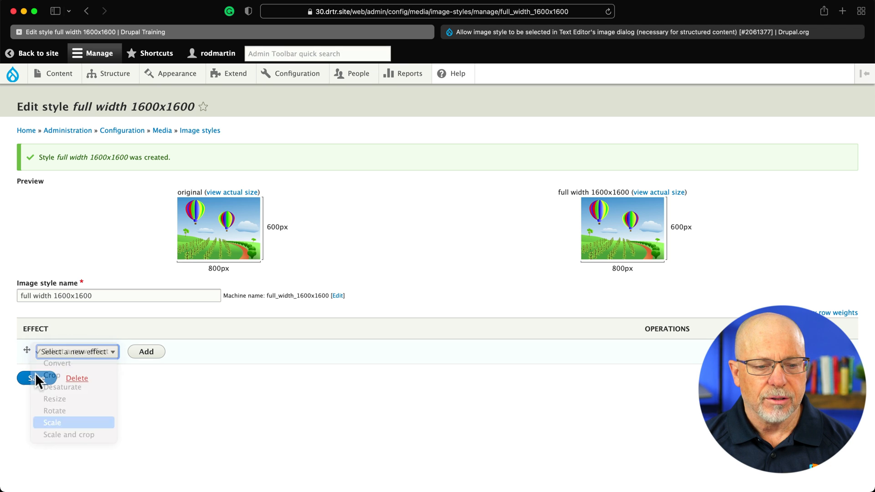
{"action": "left_click", "coordinate": [146, 351]}
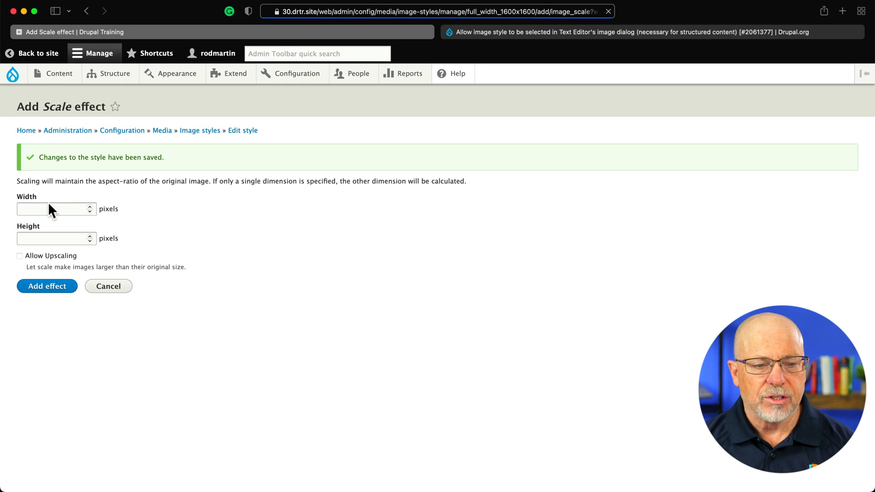
{"action": "type", "text": "1600"}
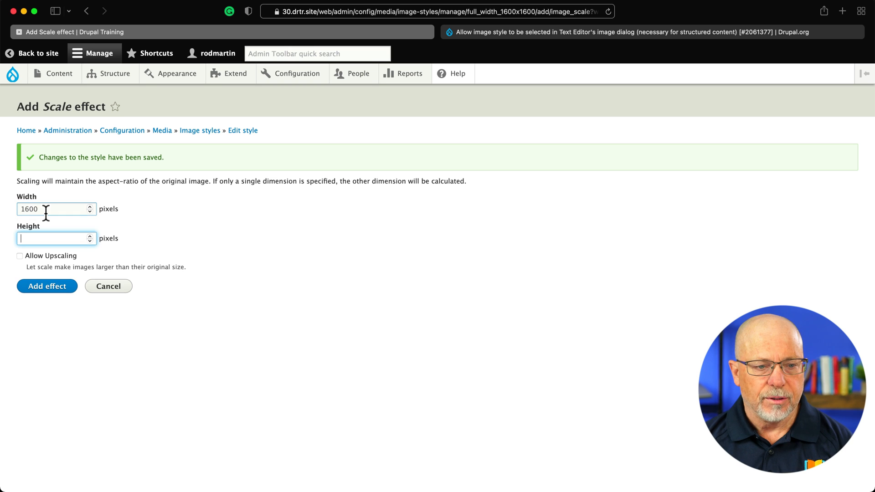
{"action": "type", "text": "1600"}
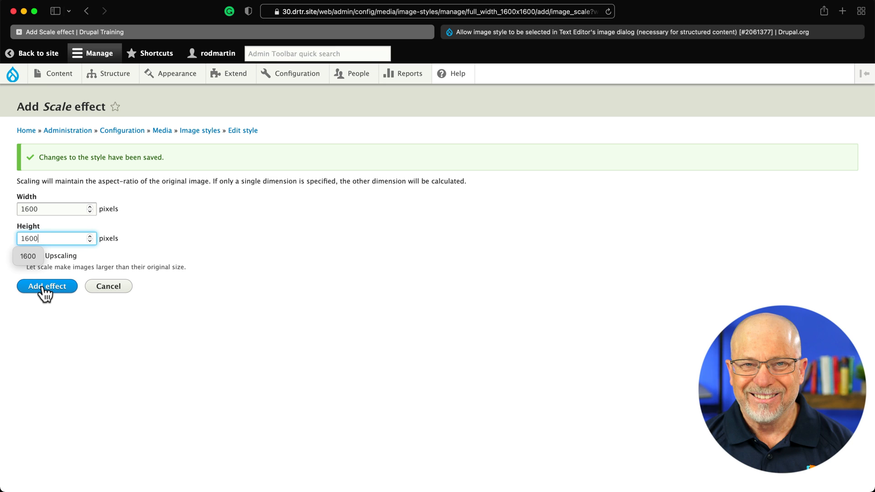
{"action": "left_click", "coordinate": [47, 286]}
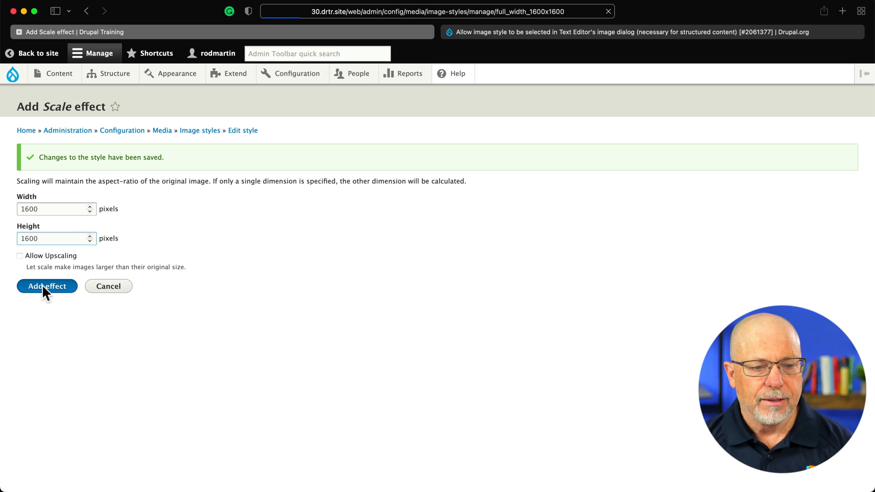
{"action": "left_click", "coordinate": [47, 286]}
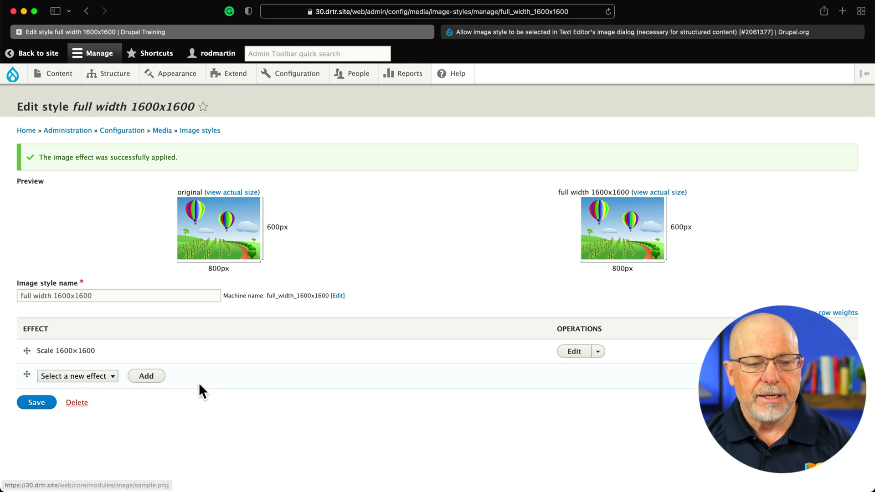
{"action": "left_click", "coordinate": [35, 402]}
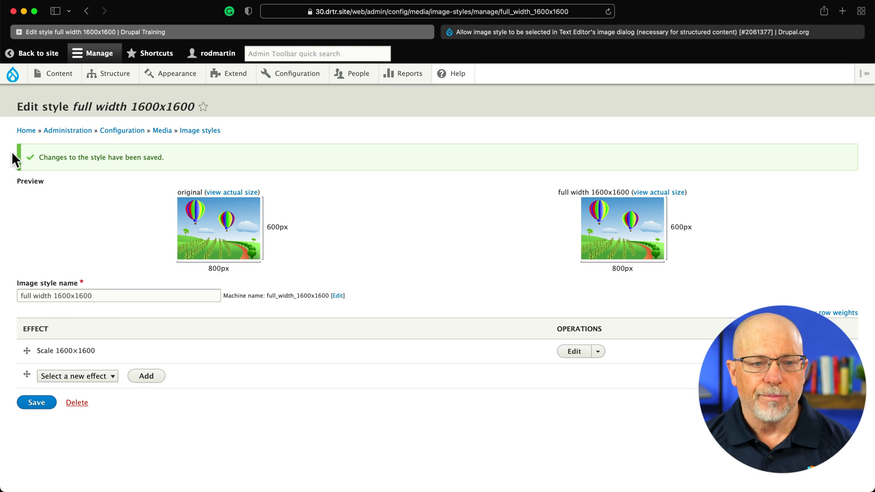
On the Image media type's Manage display page, enable and save custom settings for 'full width'
{"action": "left_click", "coordinate": [115, 73]}
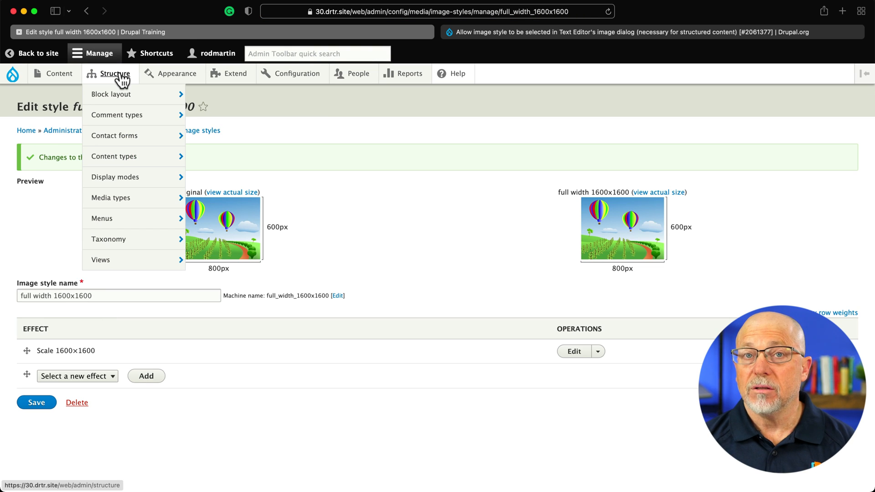
{"action": "mouse_move", "coordinate": [114, 157]}
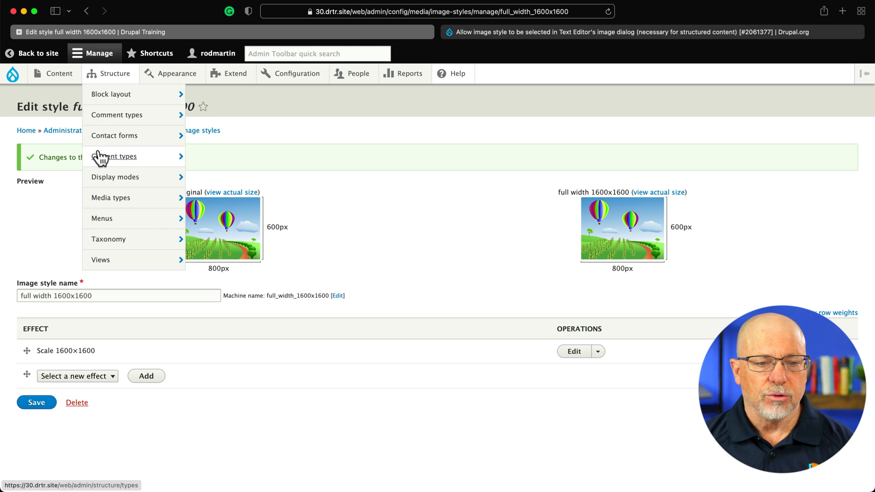
{"action": "mouse_move", "coordinate": [111, 198]}
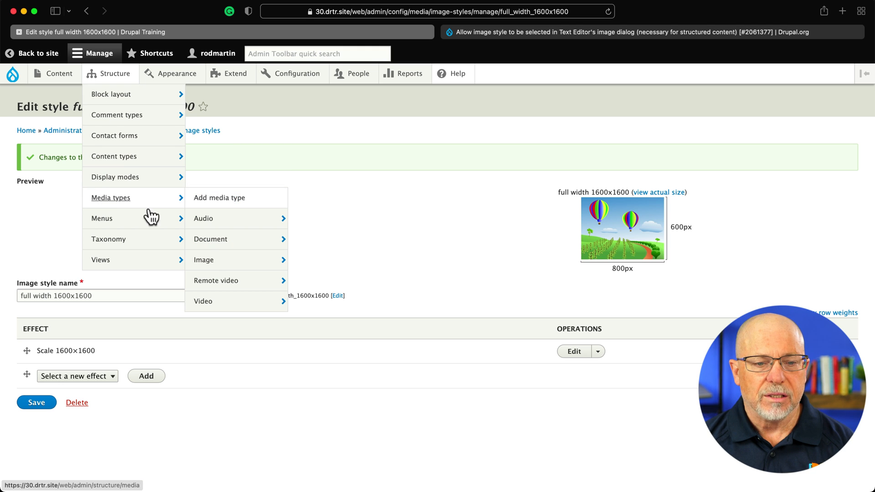
{"action": "mouse_move", "coordinate": [204, 259]}
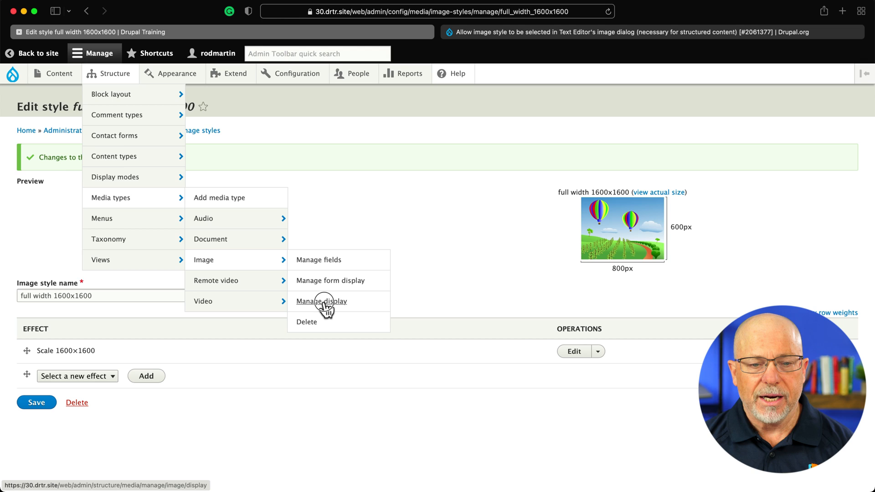
{"action": "left_click", "coordinate": [321, 301]}
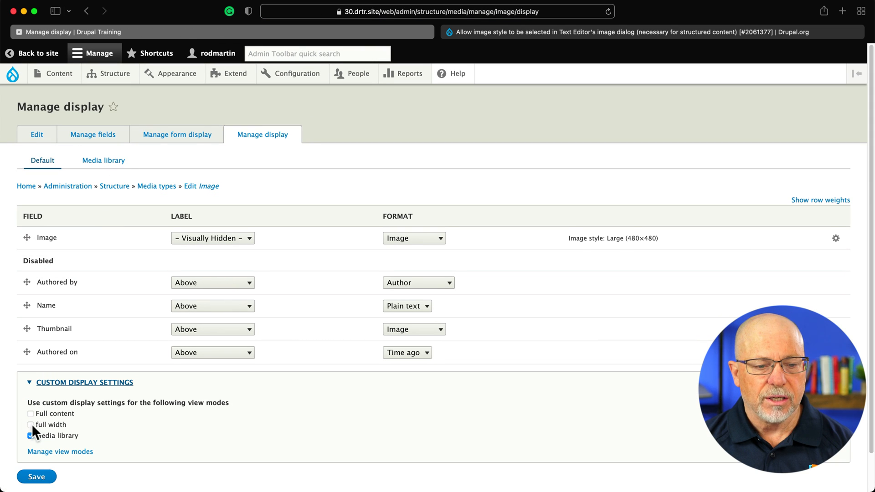
{"action": "left_click", "coordinate": [30, 425]}
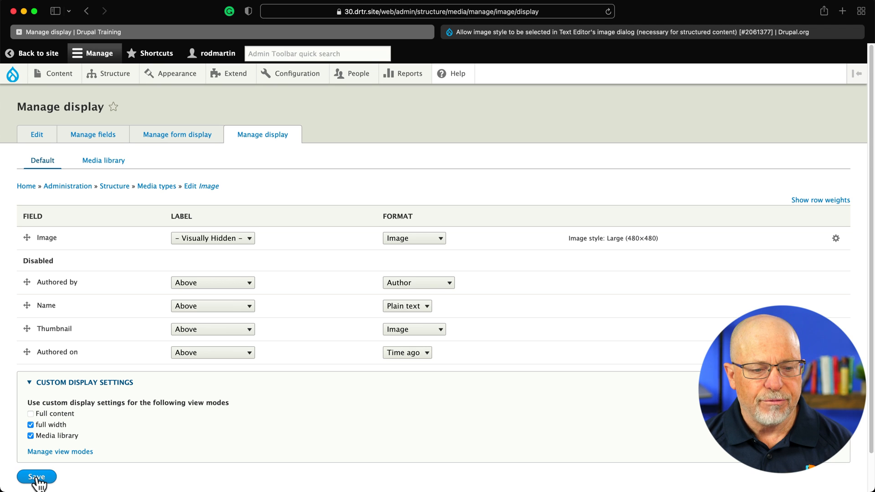
{"action": "left_click", "coordinate": [37, 477]}
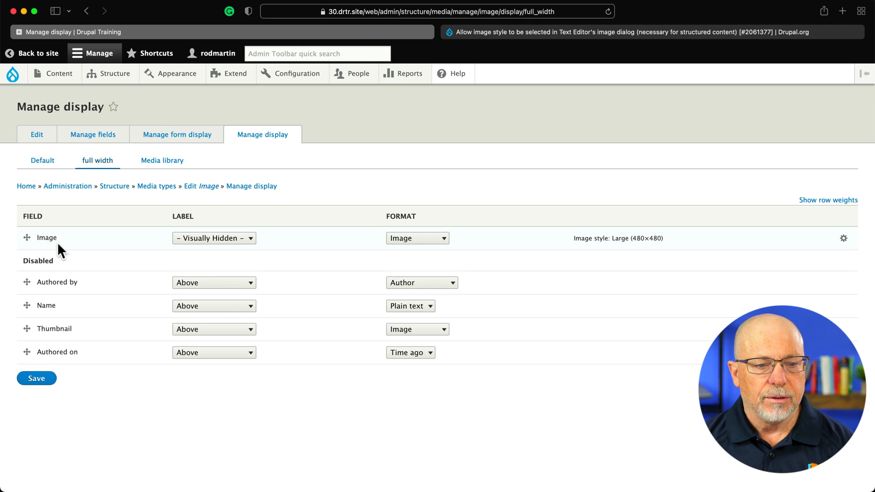
{"action": "mouse_move", "coordinate": [792, 256]}
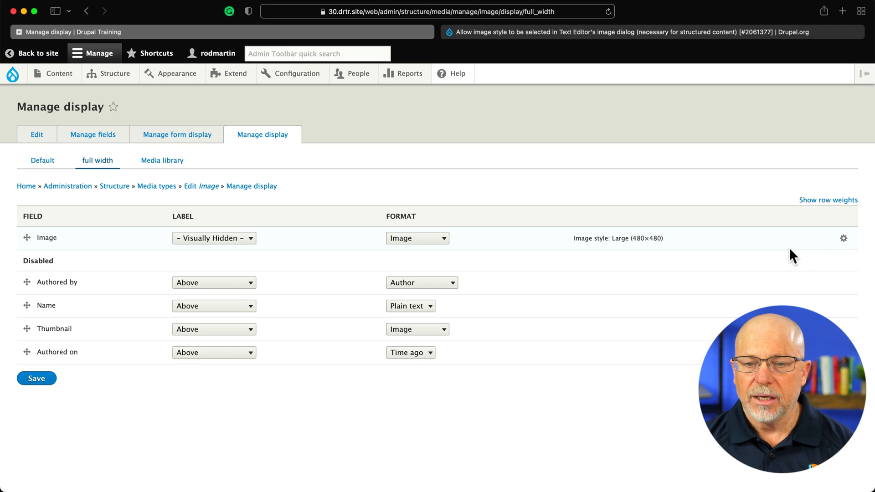
Set the Image field's format to the 'full width 1600x1600' image style and save the display
{"action": "left_click", "coordinate": [843, 239]}
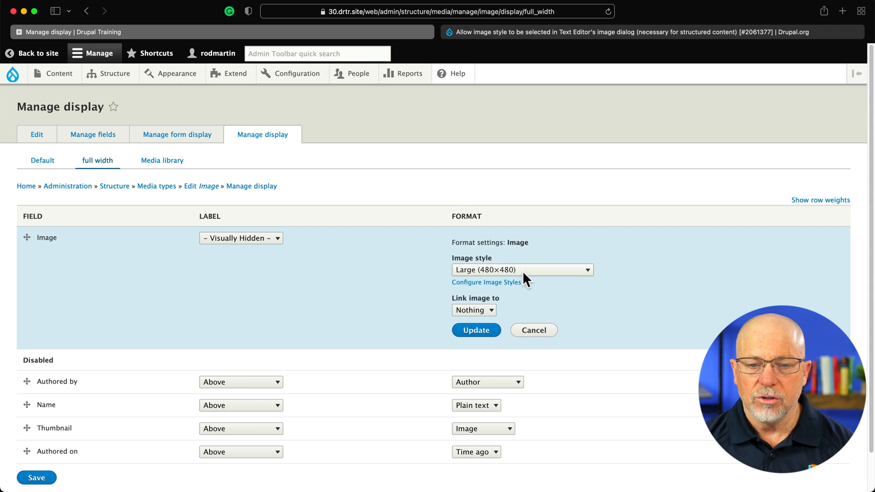
{"action": "left_click", "coordinate": [521, 269]}
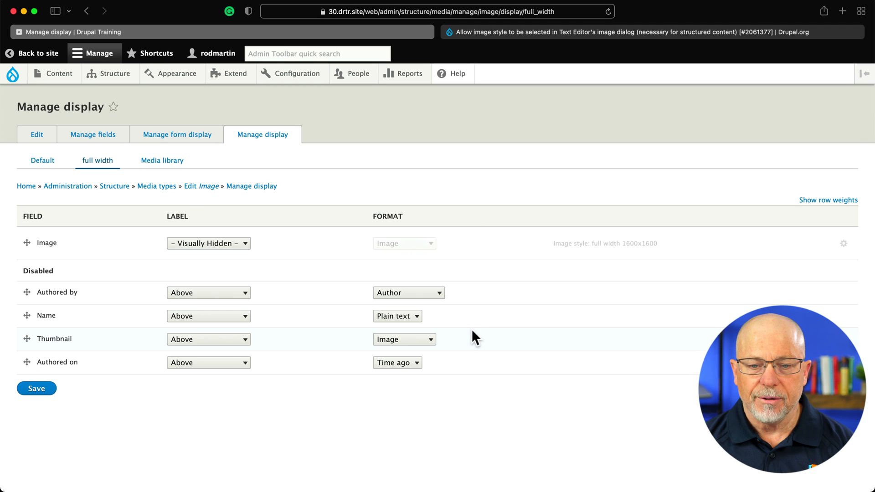
{"action": "left_click", "coordinate": [36, 388]}
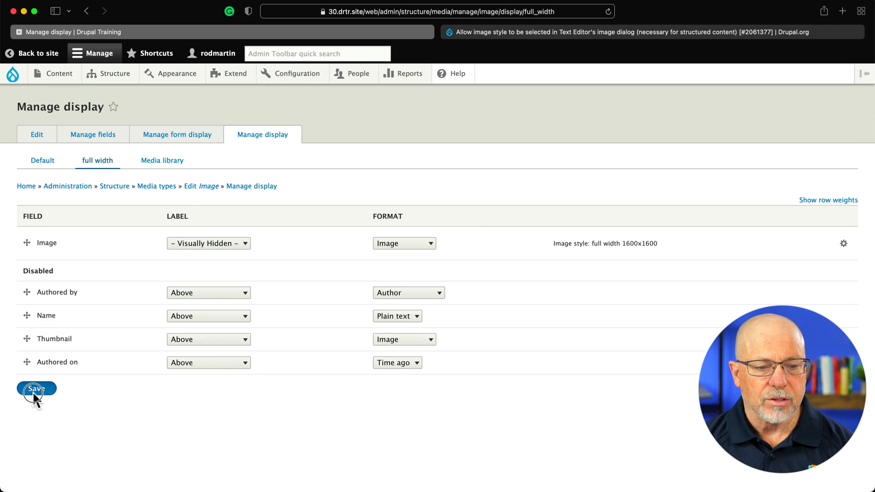
{"action": "left_click", "coordinate": [36, 389]}
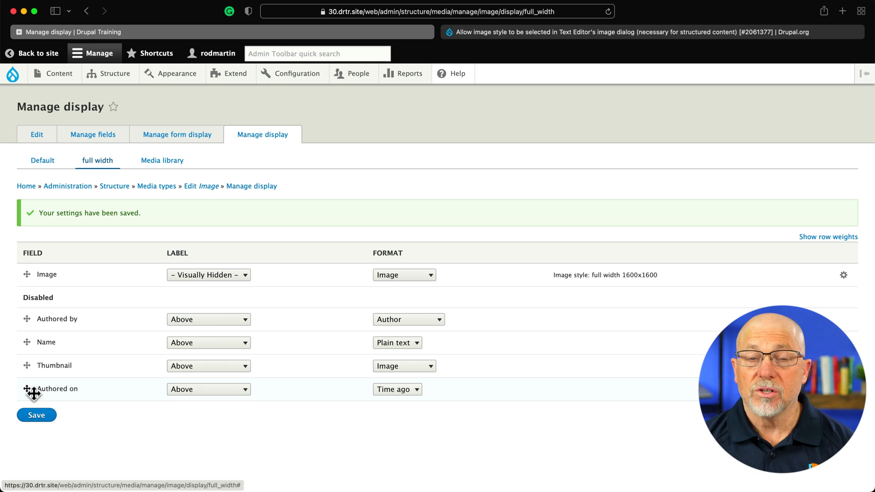
{"action": "mouse_move", "coordinate": [27, 388]}
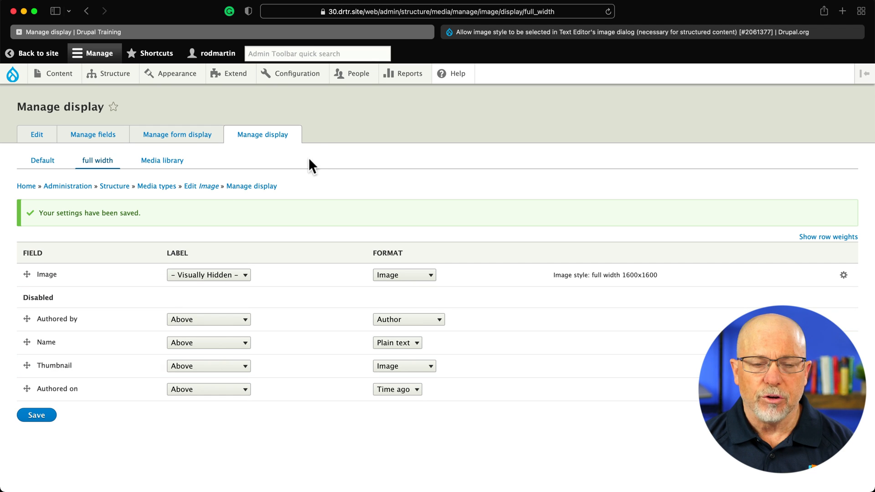
Edit the Basic HTML text format and tick the Embed media filter
{"action": "left_click", "coordinate": [297, 73]}
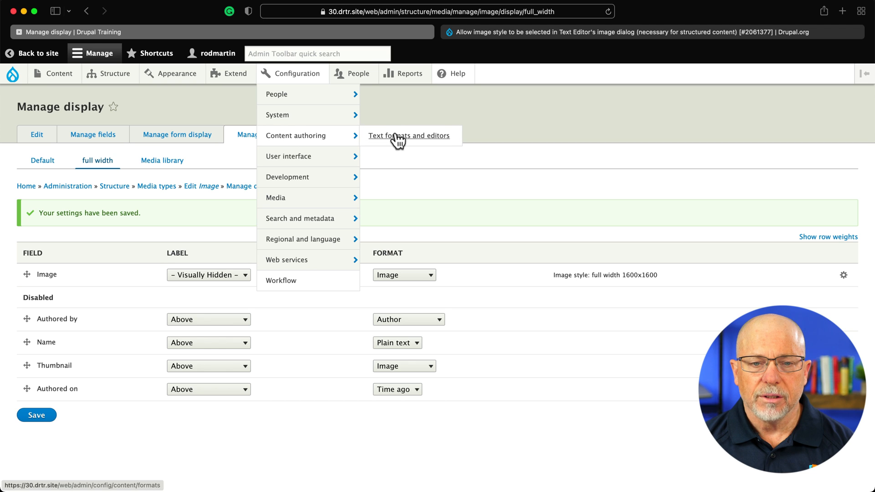
{"action": "left_click", "coordinate": [409, 136]}
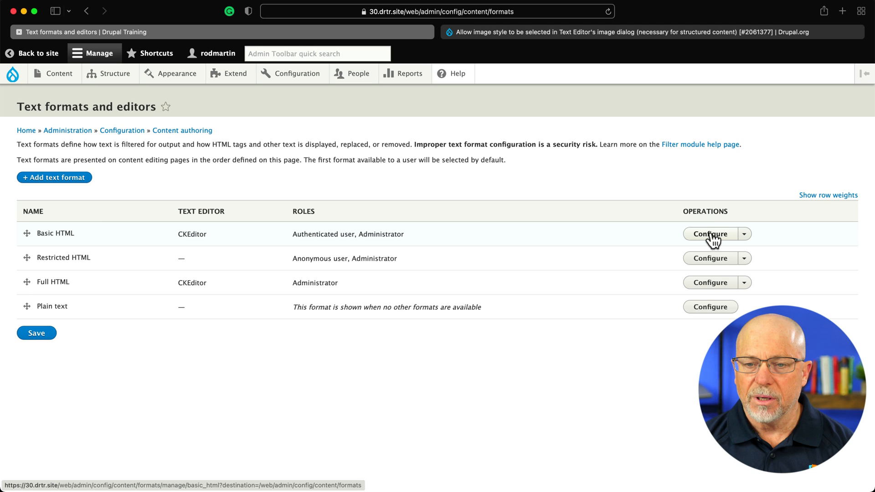
{"action": "left_click", "coordinate": [710, 233]}
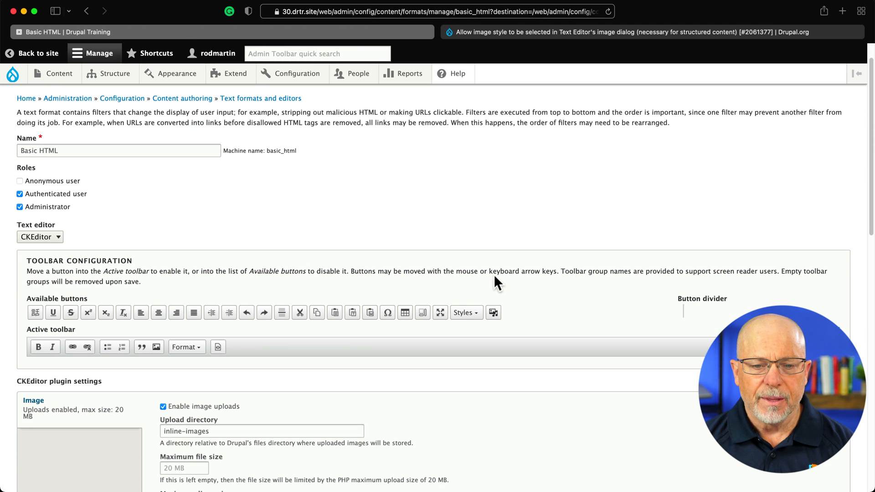
{"action": "scroll", "scroll_direction": "down", "scroll_amount": 3}
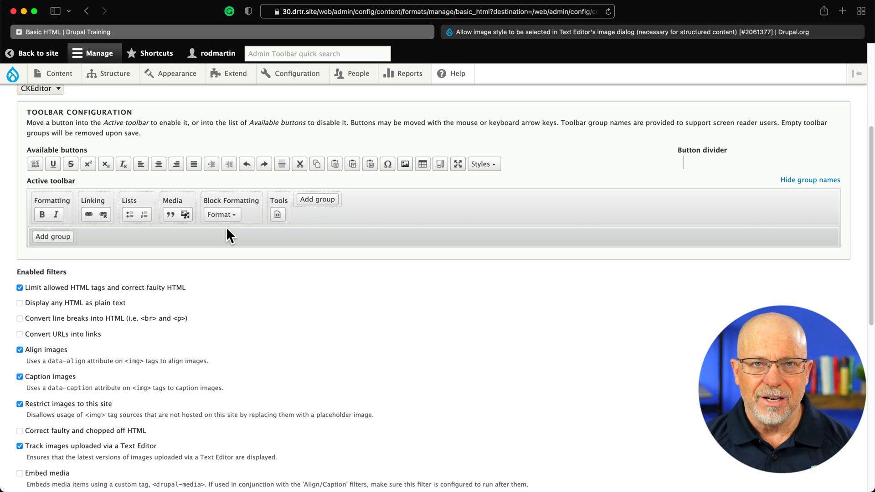
{"action": "mouse_move", "coordinate": [217, 239]}
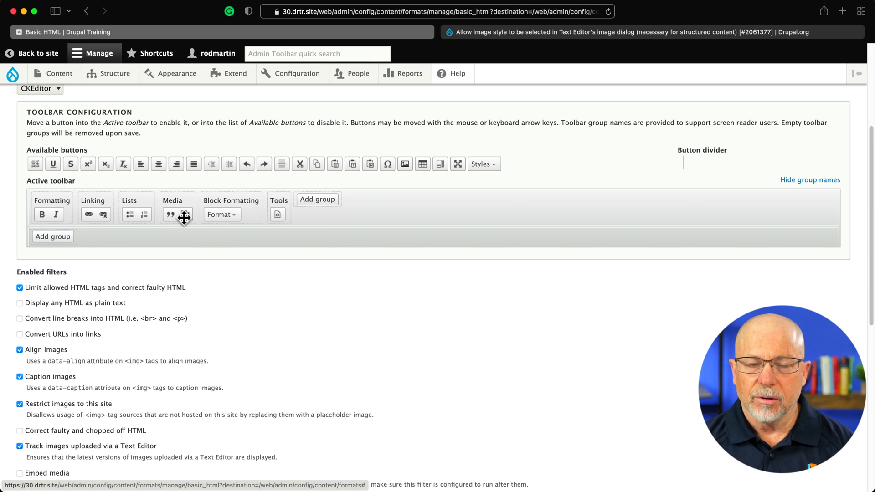
{"action": "scroll", "scroll_direction": "down", "scroll_amount": 3}
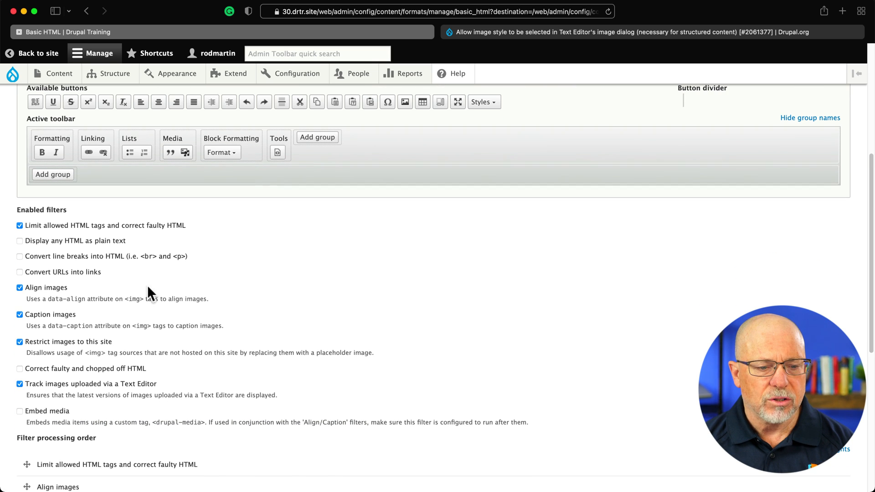
{"action": "left_click", "coordinate": [20, 410]}
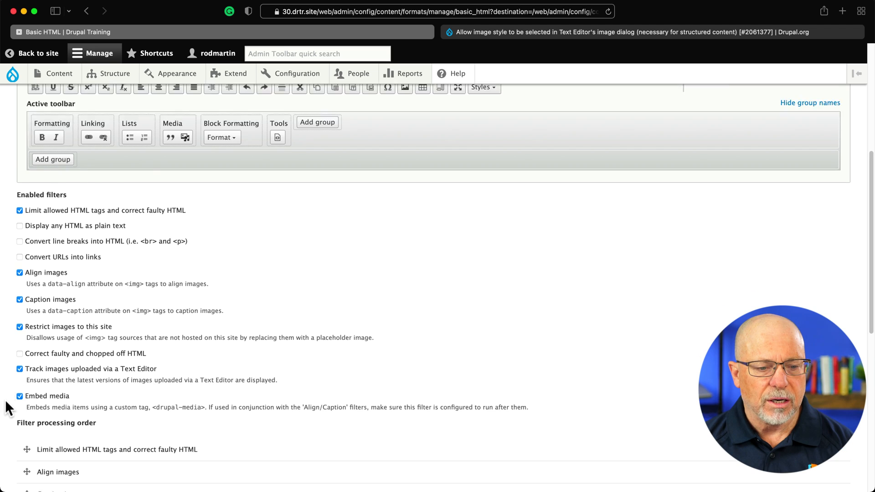
{"action": "scroll", "scroll_direction": "down", "scroll_amount": 3}
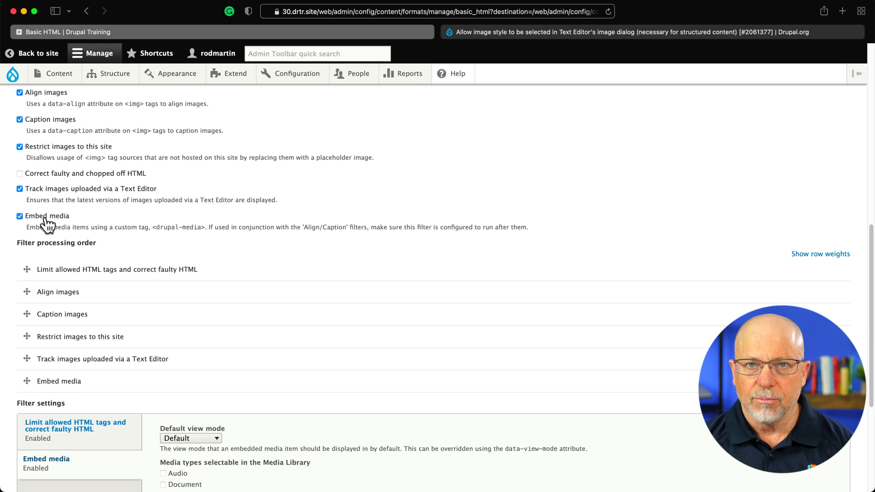
{"action": "mouse_move", "coordinate": [73, 382]}
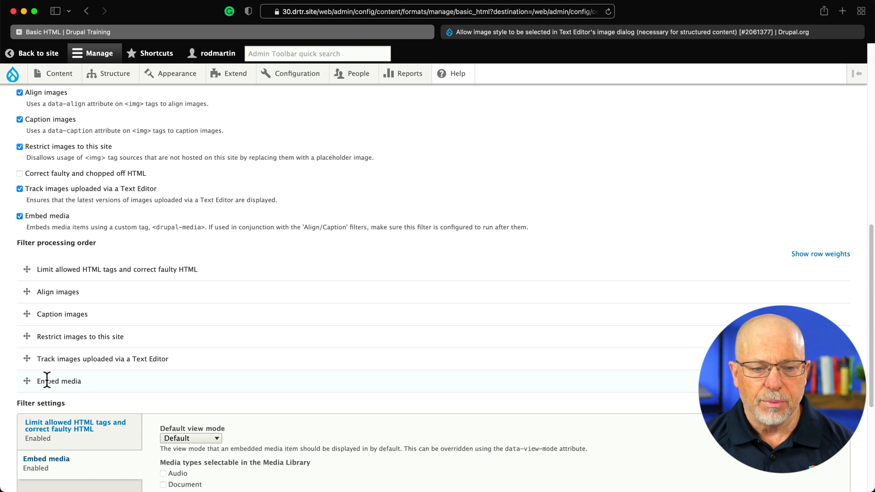
{"action": "mouse_move", "coordinate": [52, 389]}
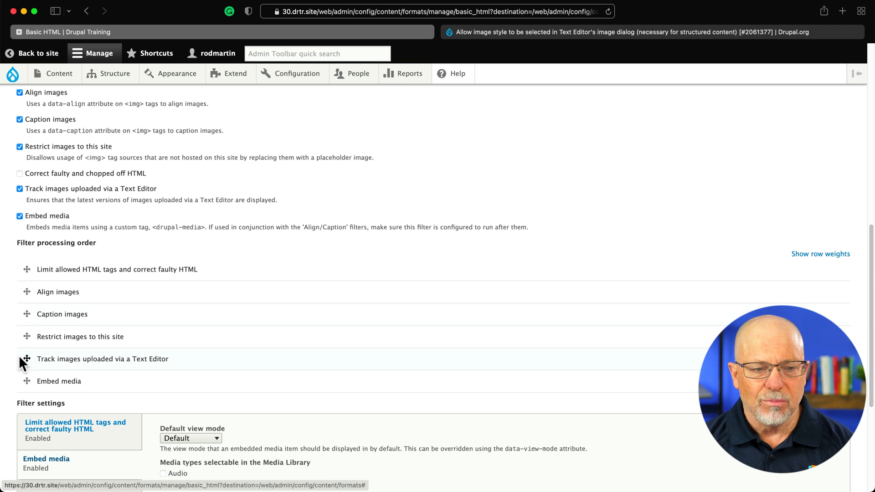
{"action": "scroll", "scroll_direction": "down", "scroll_amount": 3}
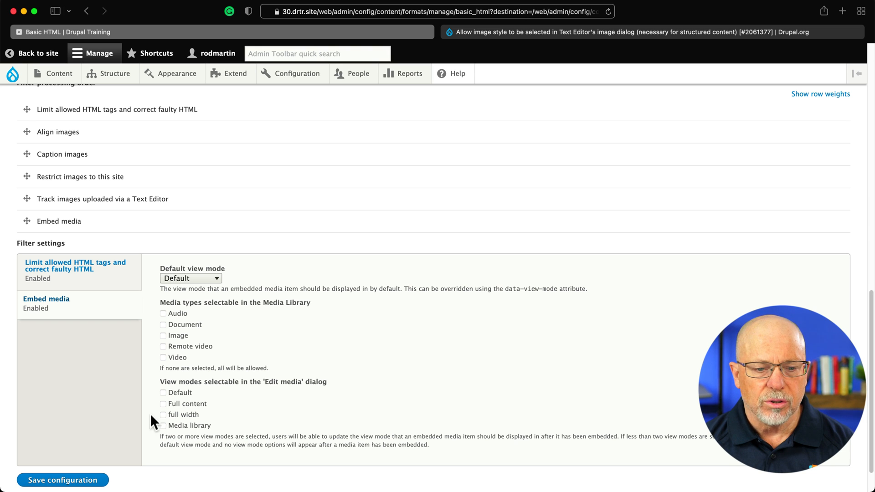
Tick Default and full width as selectable view modes, then save the Basic HTML configuration
{"action": "left_click", "coordinate": [163, 392]}
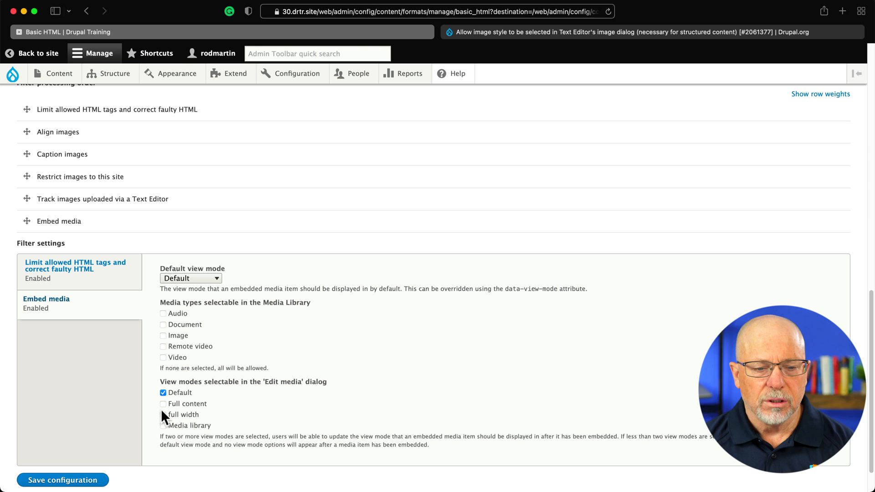
{"action": "left_click", "coordinate": [163, 415]}
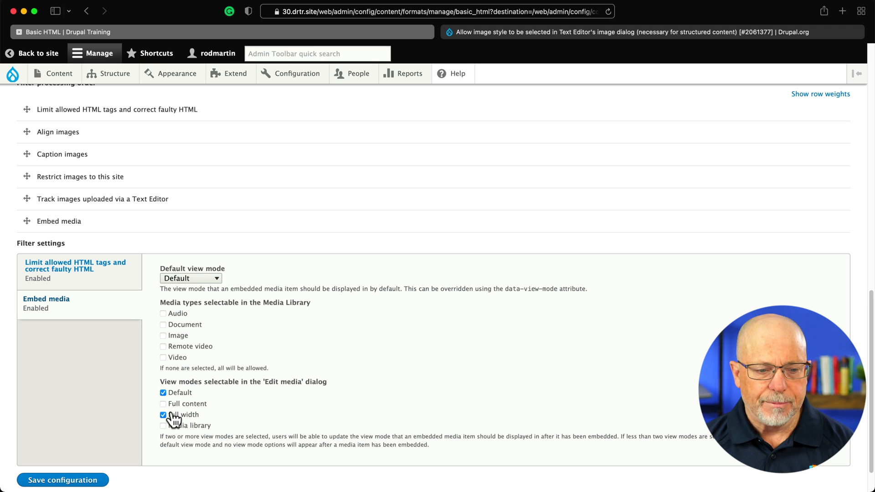
{"action": "left_click", "coordinate": [62, 480]}
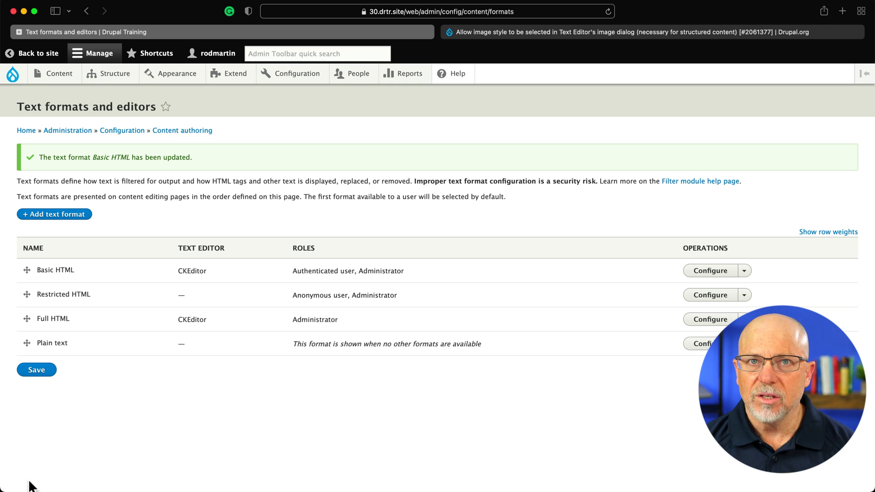
{"action": "left_click", "coordinate": [58, 73]}
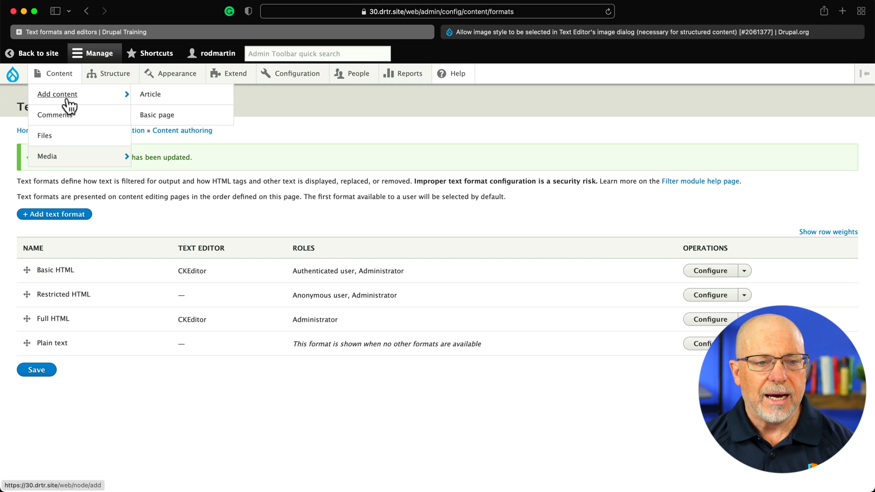
Start a new article titled 'Test Media' and open the media library from the Body editor
{"action": "left_click", "coordinate": [150, 93]}
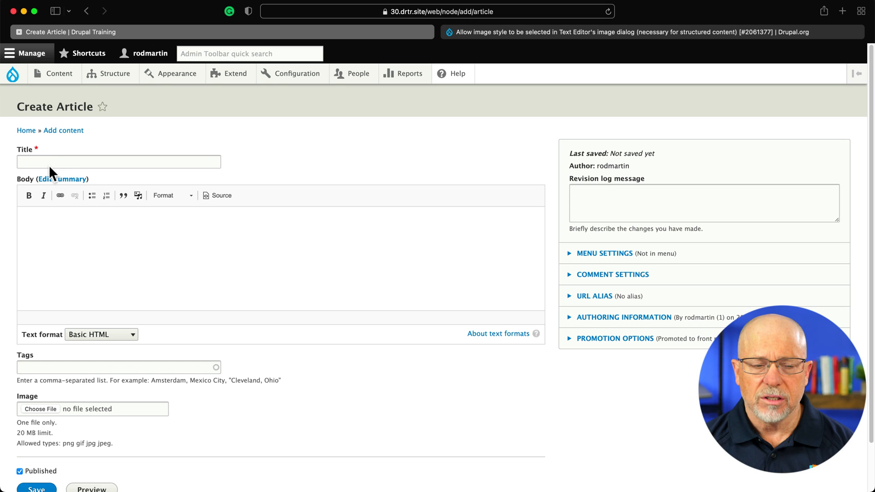
{"action": "type", "text": "Test"}
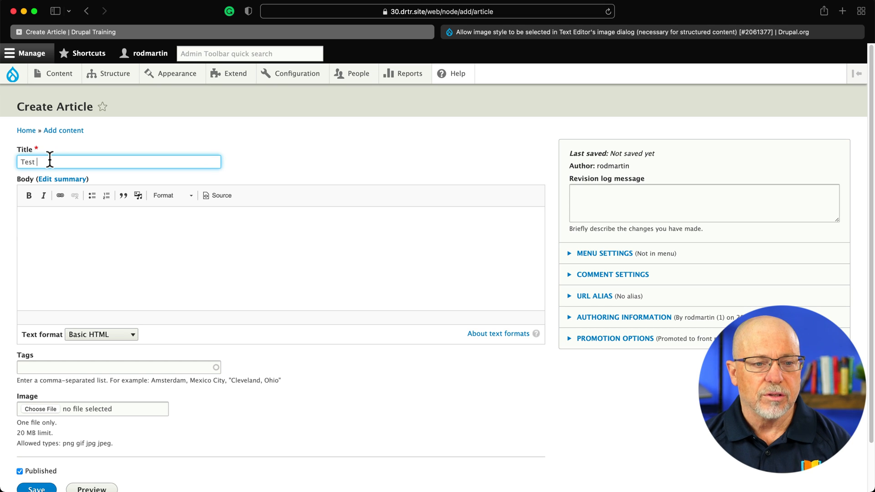
{"action": "type", "text": "Media"}
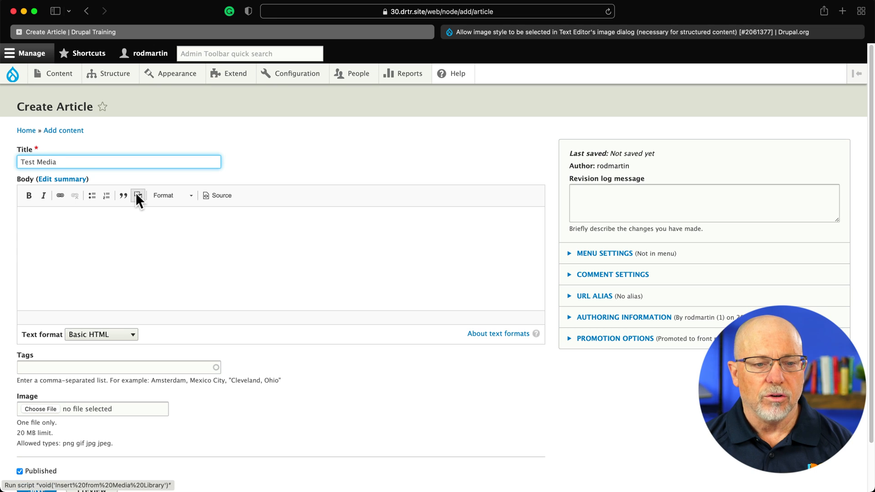
{"action": "mouse_move", "coordinate": [137, 195]}
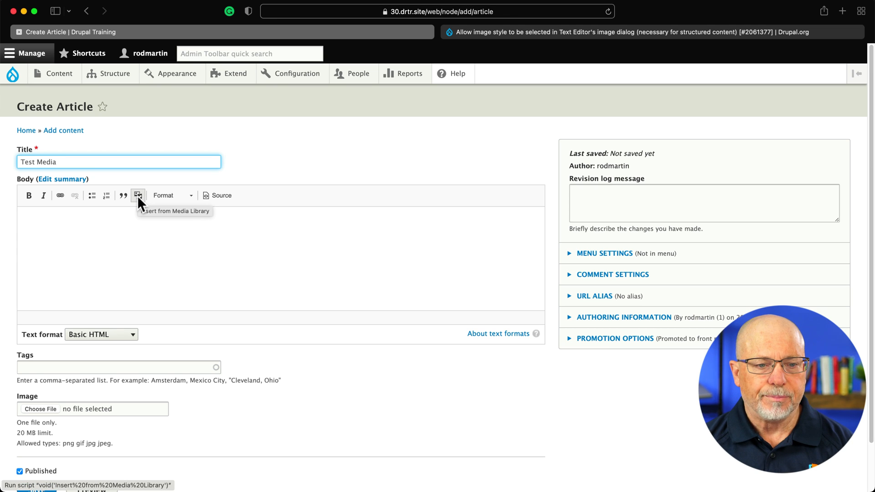
{"action": "left_click", "coordinate": [138, 195]}
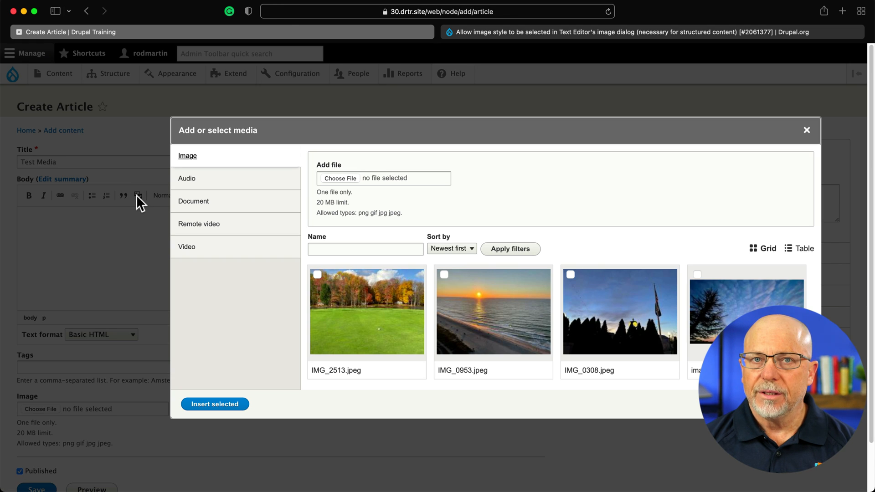
Browse the media library, select IMG_2513.jpeg, and insert it into the article body
{"action": "left_click", "coordinate": [366, 311]}
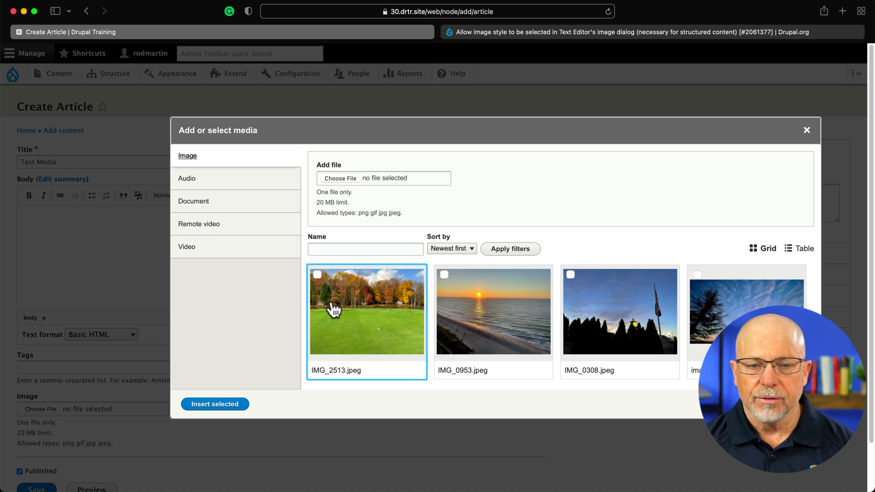
{"action": "left_click", "coordinate": [493, 311]}
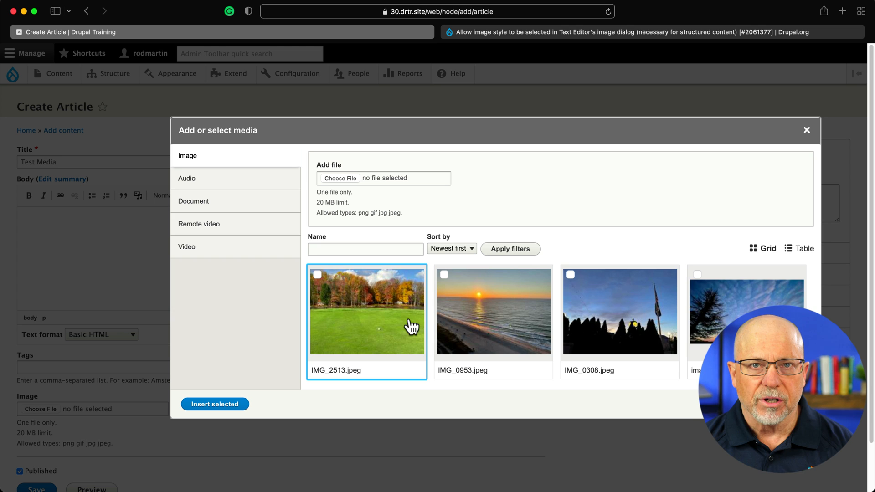
{"action": "left_click", "coordinate": [619, 311]}
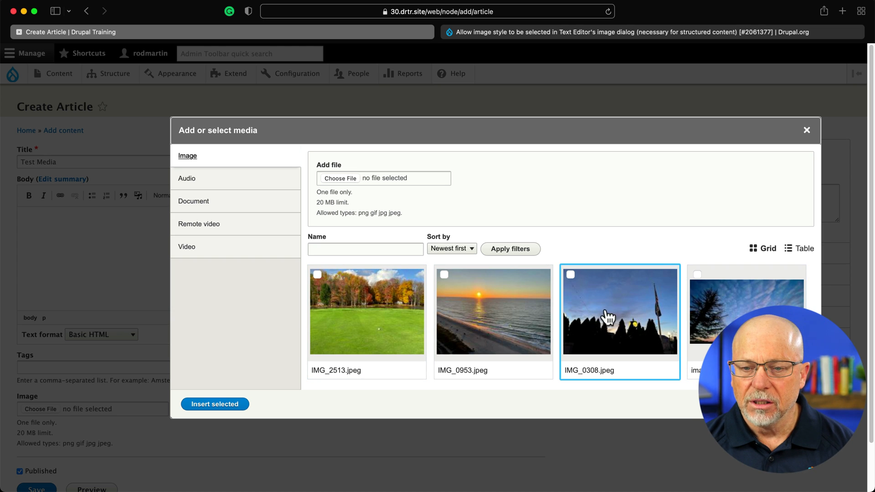
{"action": "left_click", "coordinate": [492, 311]}
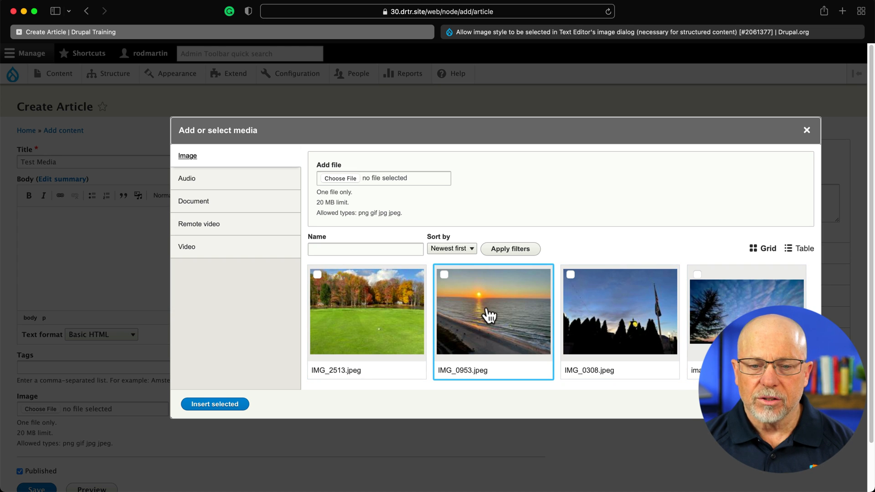
{"action": "left_click", "coordinate": [366, 311]}
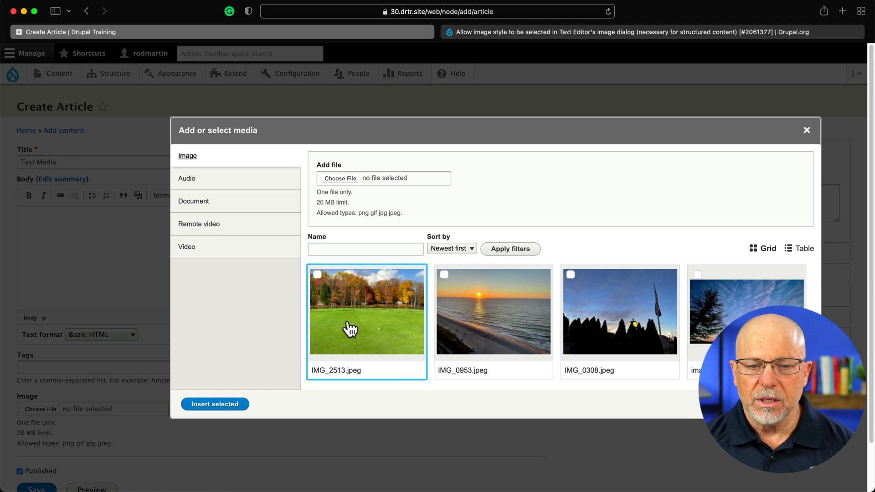
{"action": "mouse_move", "coordinate": [365, 318]}
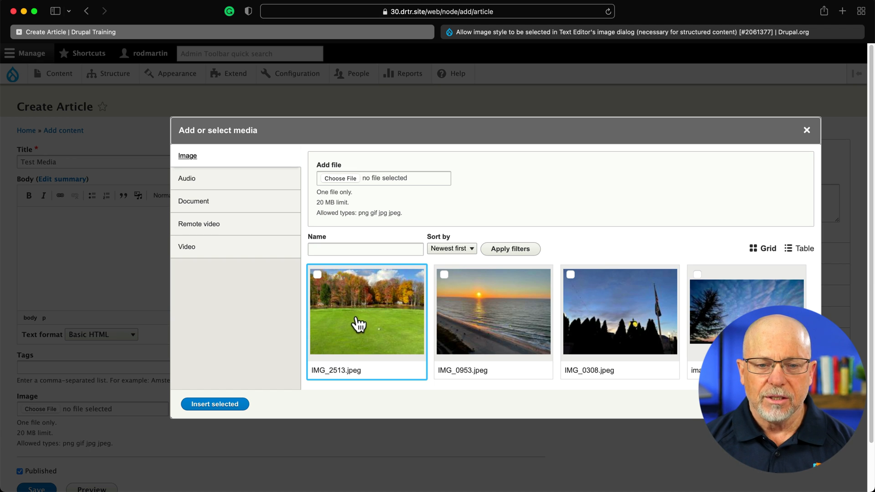
{"action": "left_click", "coordinate": [317, 274]}
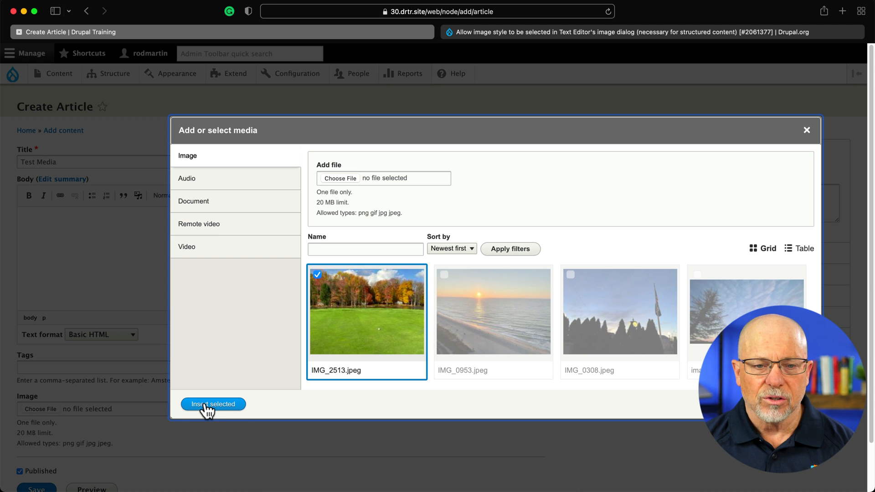
{"action": "left_click", "coordinate": [213, 404]}
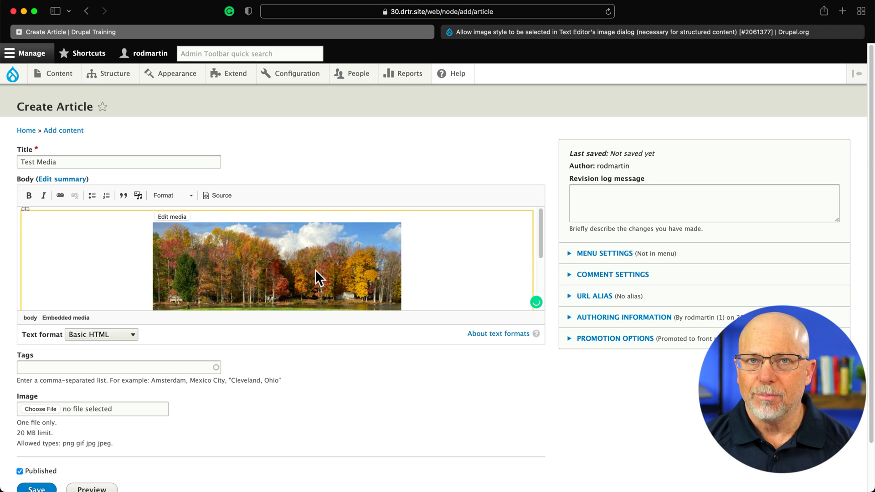
Change the embedded image's Display option to 'full width' and save it
{"action": "left_click", "coordinate": [172, 217]}
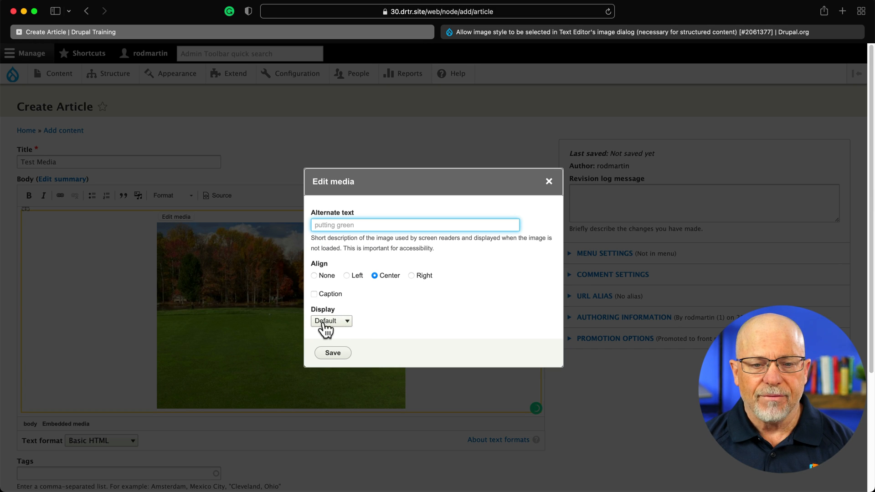
{"action": "left_click", "coordinate": [331, 321]}
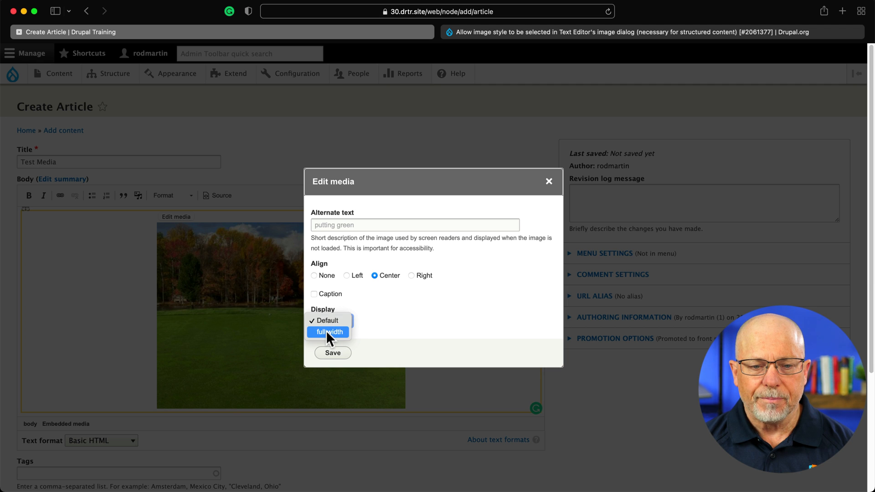
{"action": "left_click", "coordinate": [328, 332]}
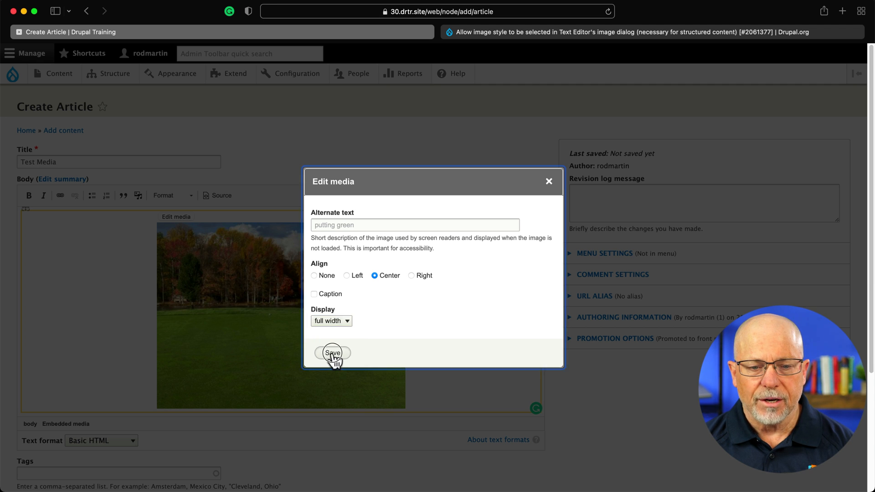
{"action": "left_click", "coordinate": [333, 353]}
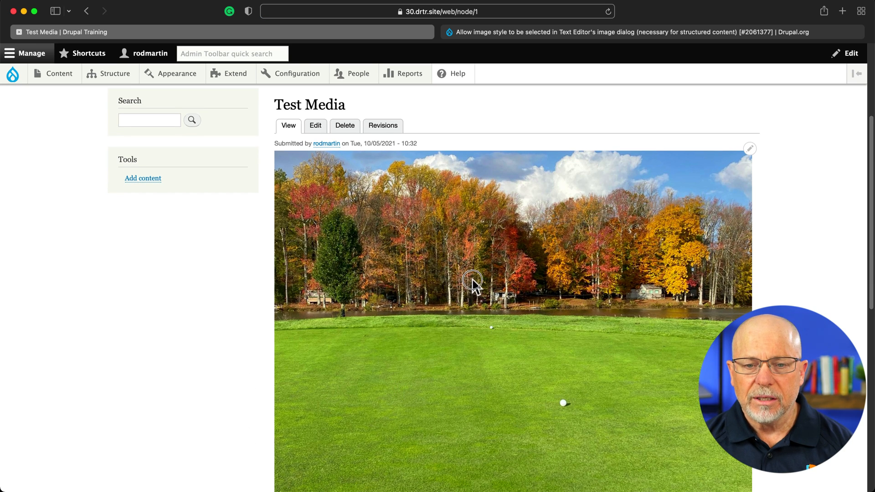
Open the context menu on the article's full-width golf-green image to save it
{"action": "right_click", "coordinate": [472, 282]}
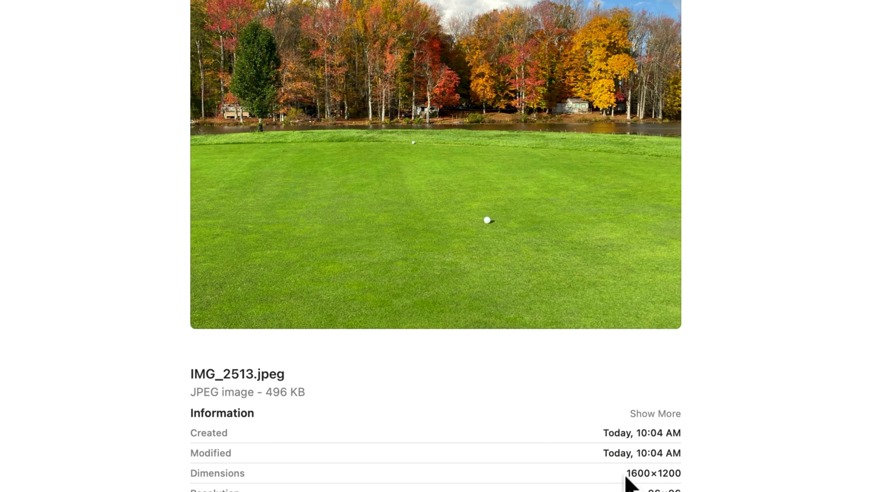
{"action": "mouse_move", "coordinate": [326, 472]}
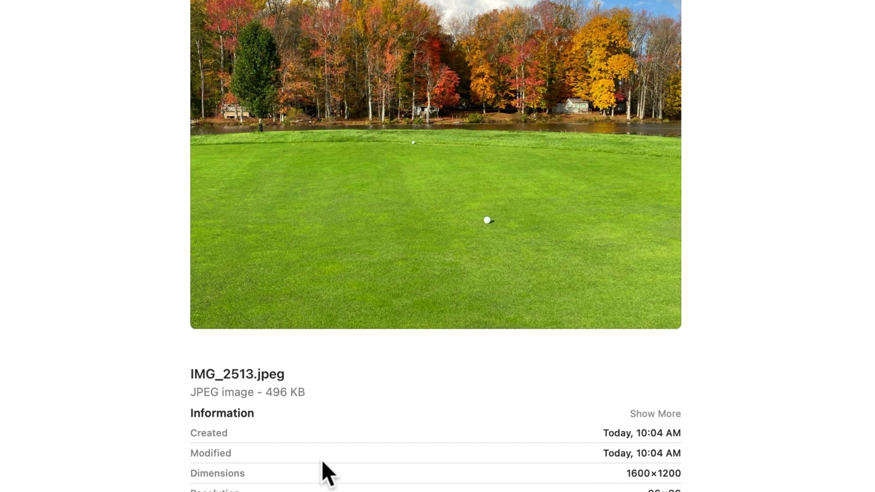
{"action": "mouse_move", "coordinate": [321, 421]}
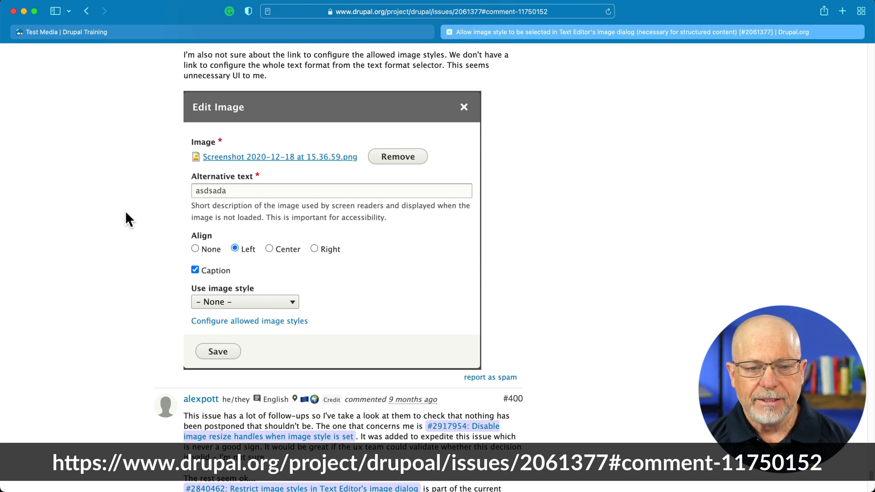
Scroll through issue #2061377's comments to alexpott's review and longwave's merge request replies
{"action": "scroll", "scroll_direction": "down", "scroll_amount": 3}
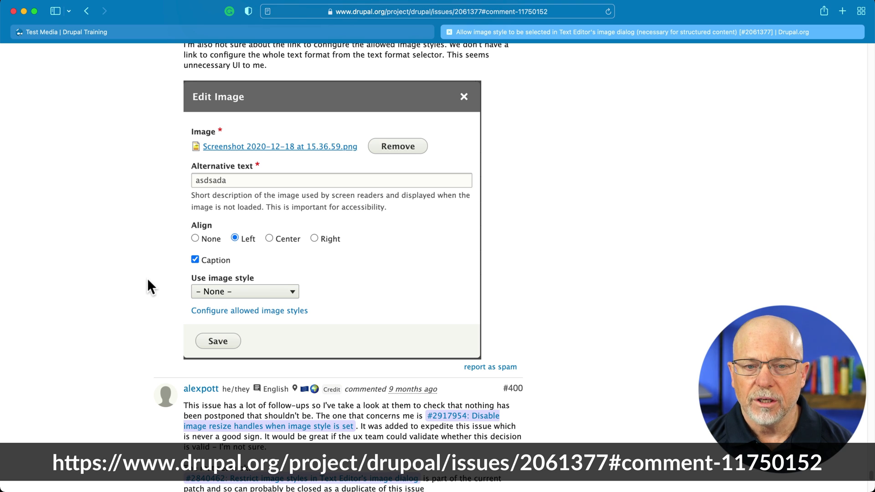
{"action": "mouse_move", "coordinate": [244, 299]}
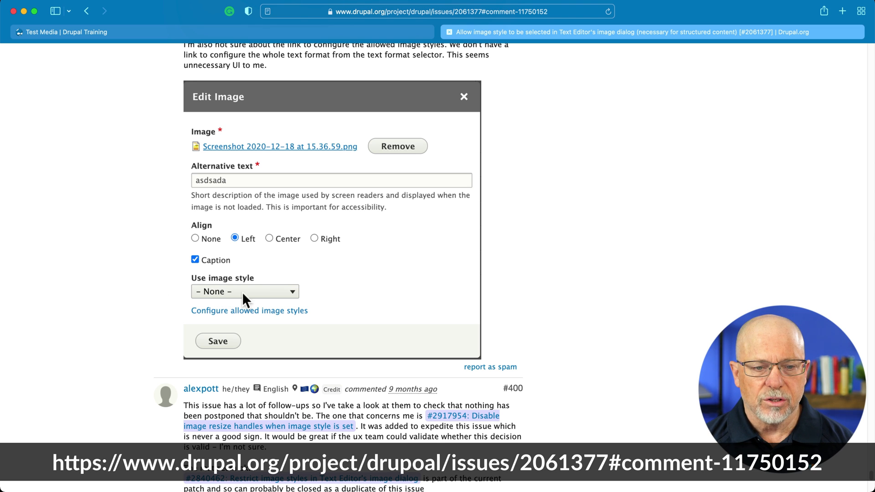
{"action": "mouse_move", "coordinate": [98, 291]}
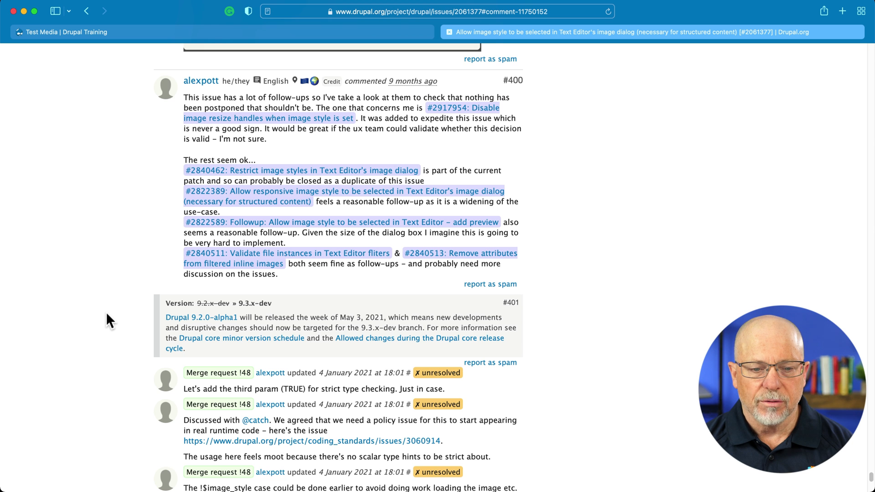
{"action": "scroll", "scroll_direction": "down", "scroll_amount": 3}
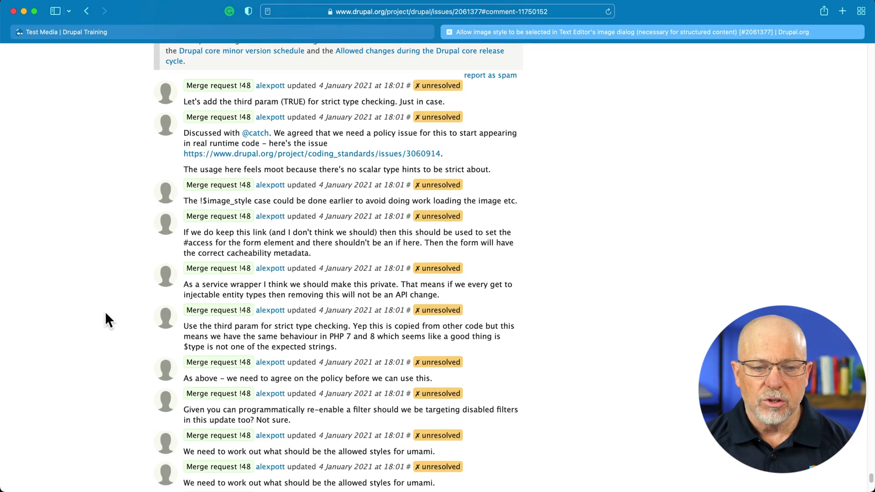
{"action": "scroll", "scroll_direction": "down", "scroll_amount": 3}
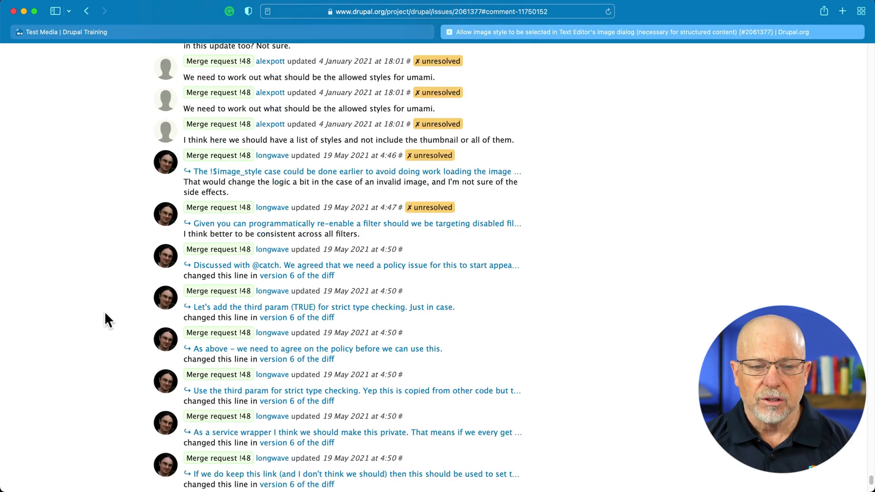
{"action": "scroll", "scroll_direction": "down", "scroll_amount": 3}
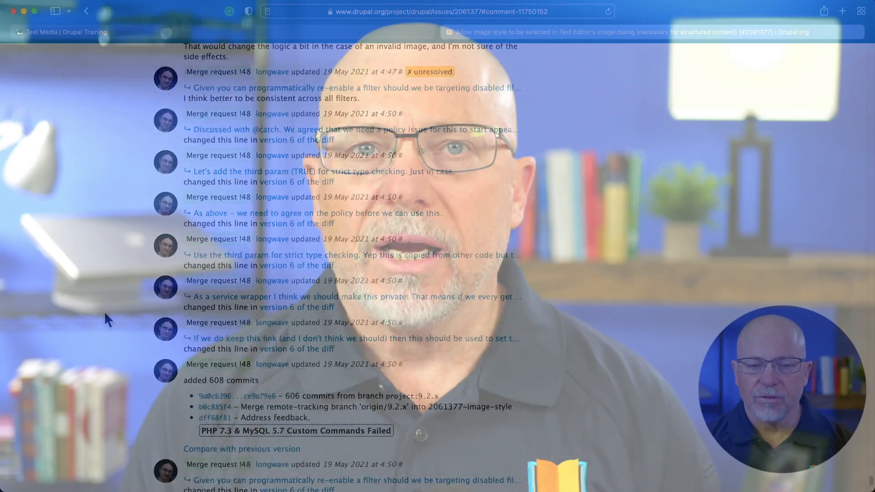